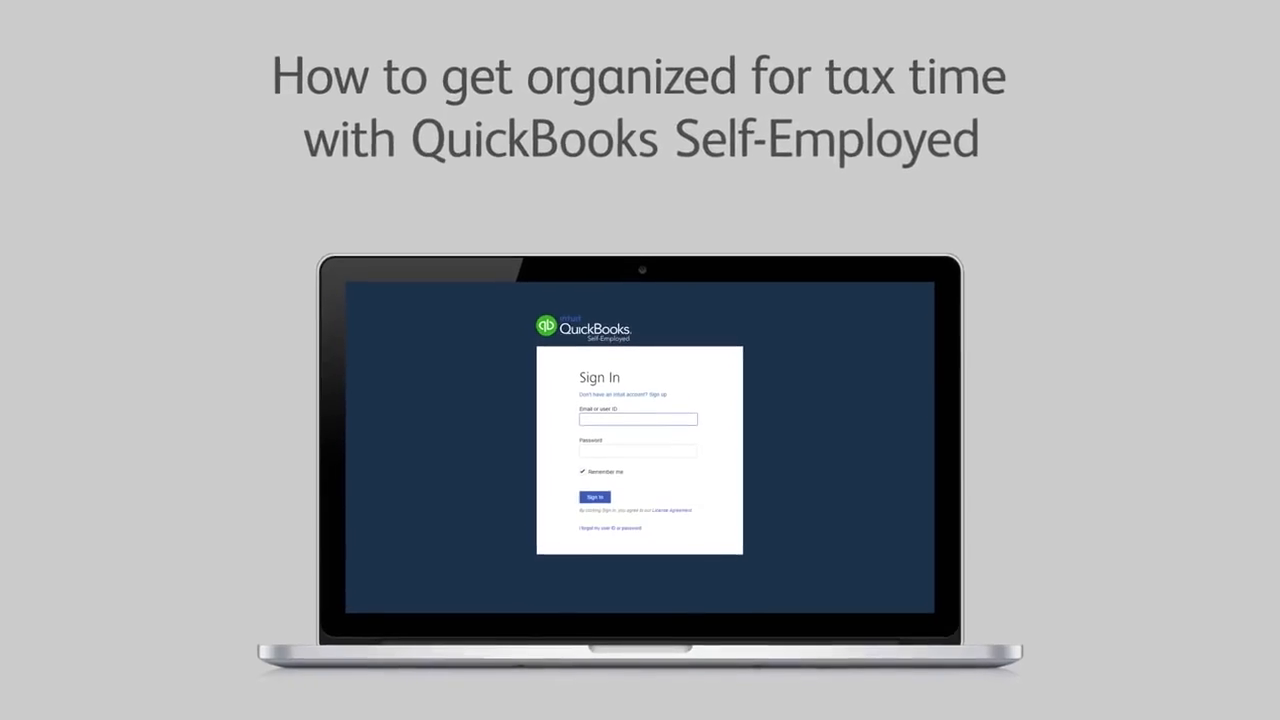
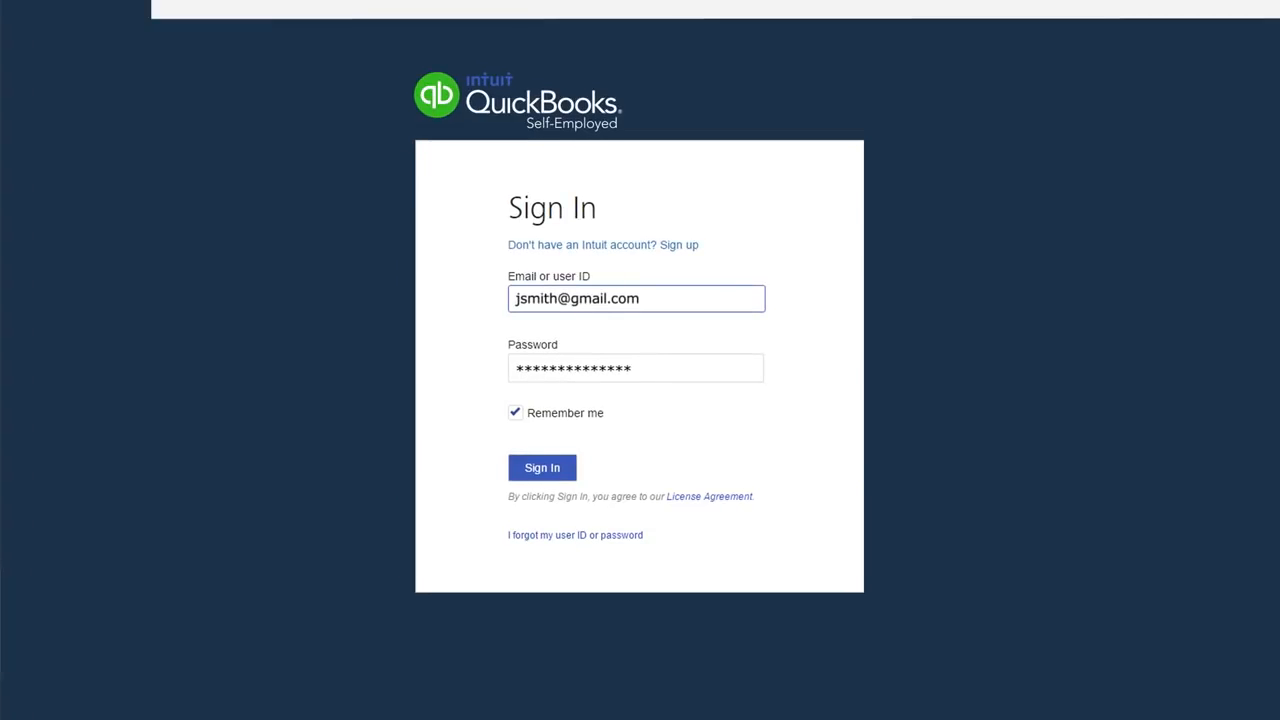
Sign in and land on the Home dashboard with year-to-date business spending.
{"action": "left_click", "coordinate": [540, 468]}
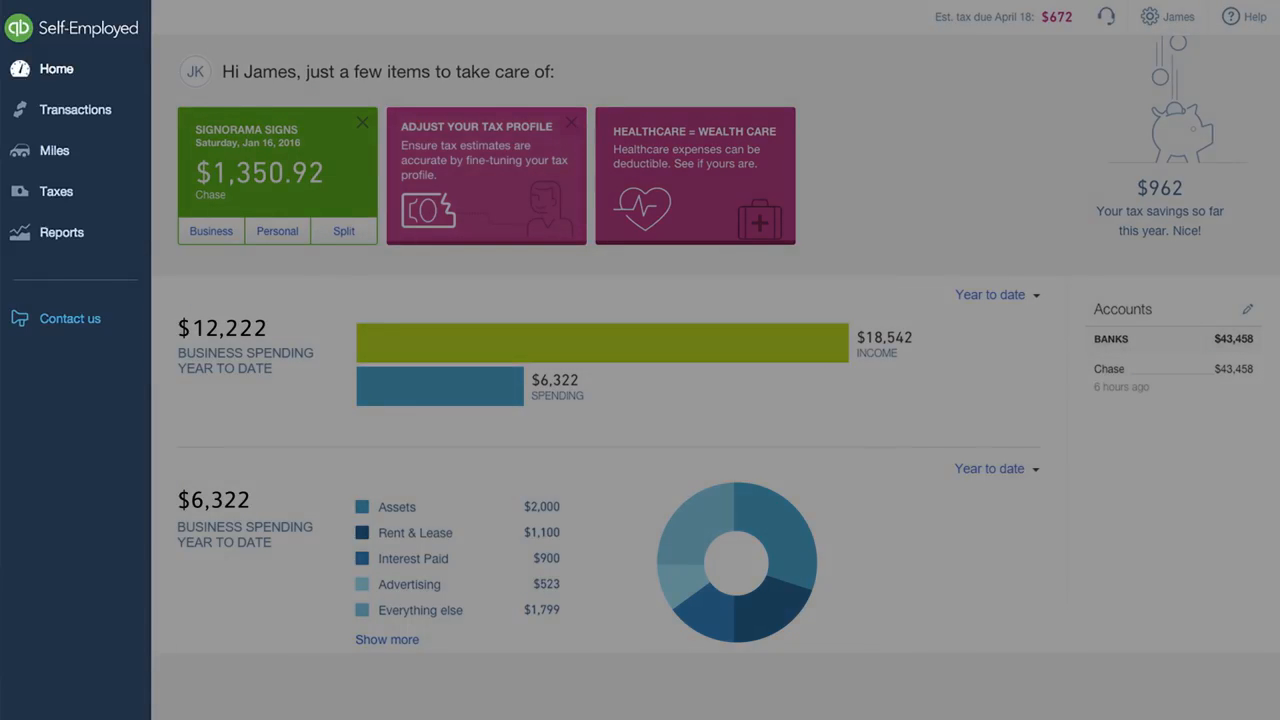
Go to the Transactions page and scroll to the uncategorized transaction table.
{"action": "left_click", "coordinate": [76, 108]}
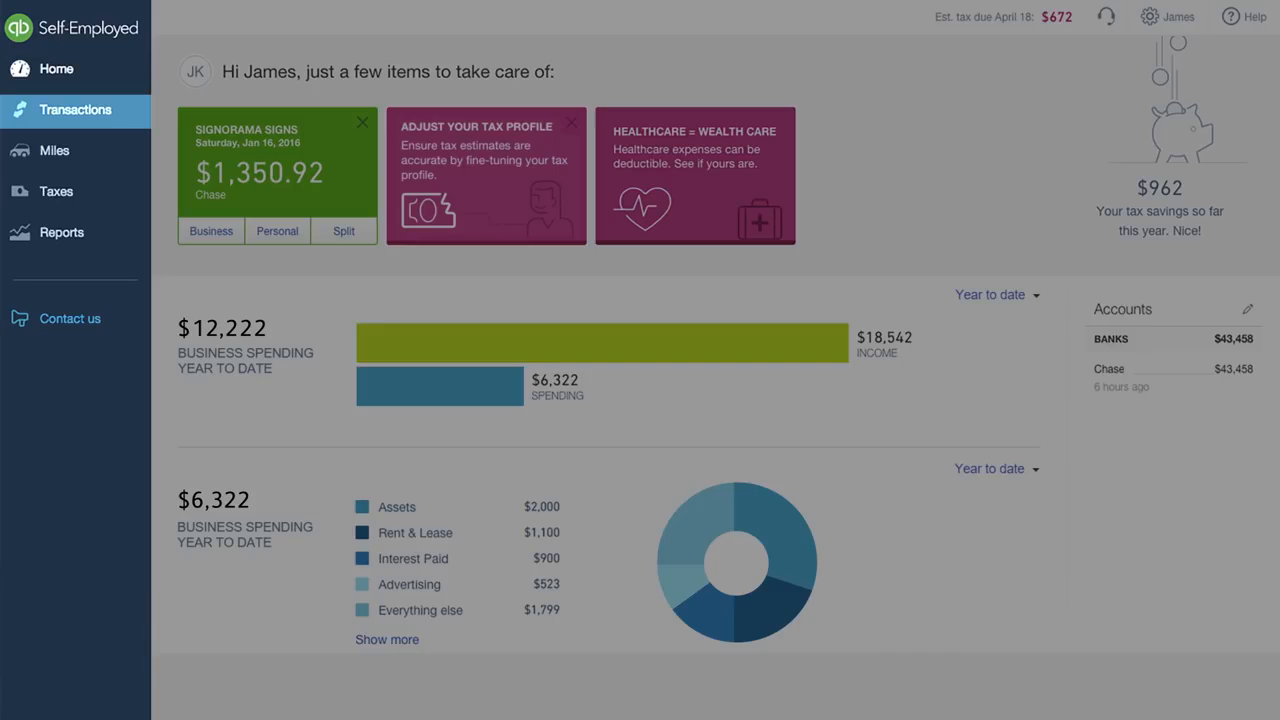
{"action": "left_click", "coordinate": [76, 108]}
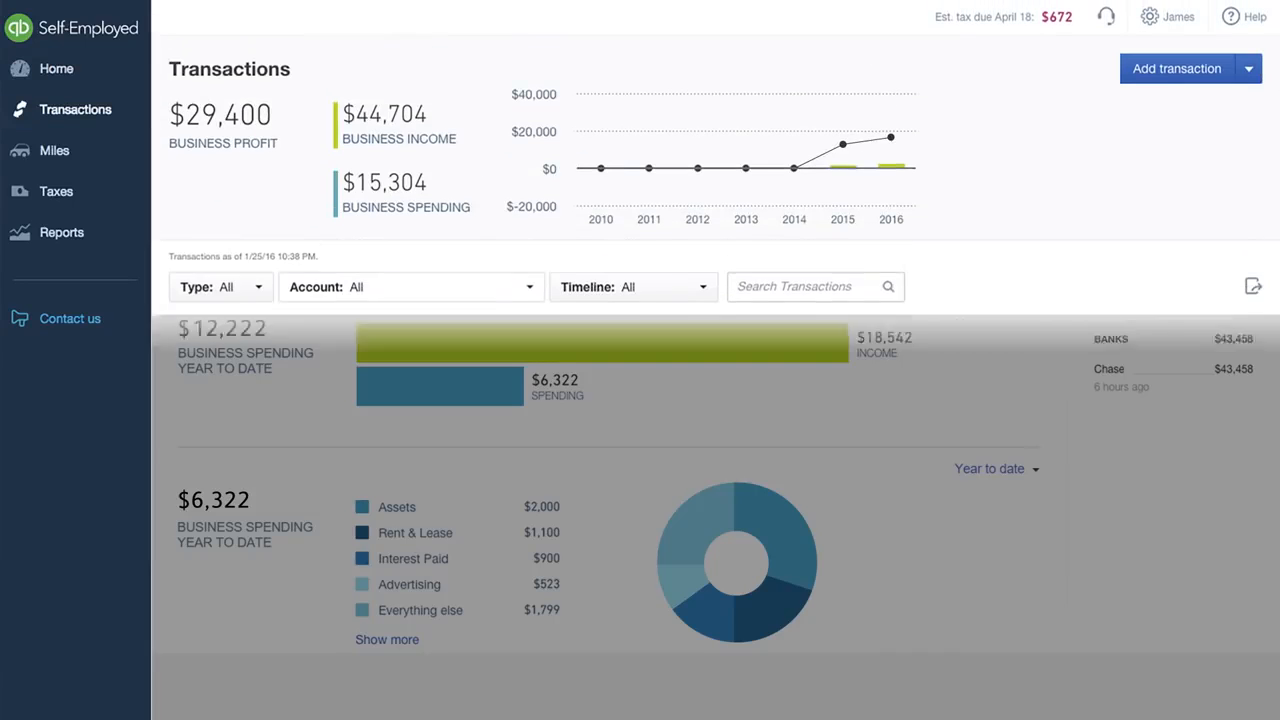
{"action": "left_click", "coordinate": [1254, 252]}
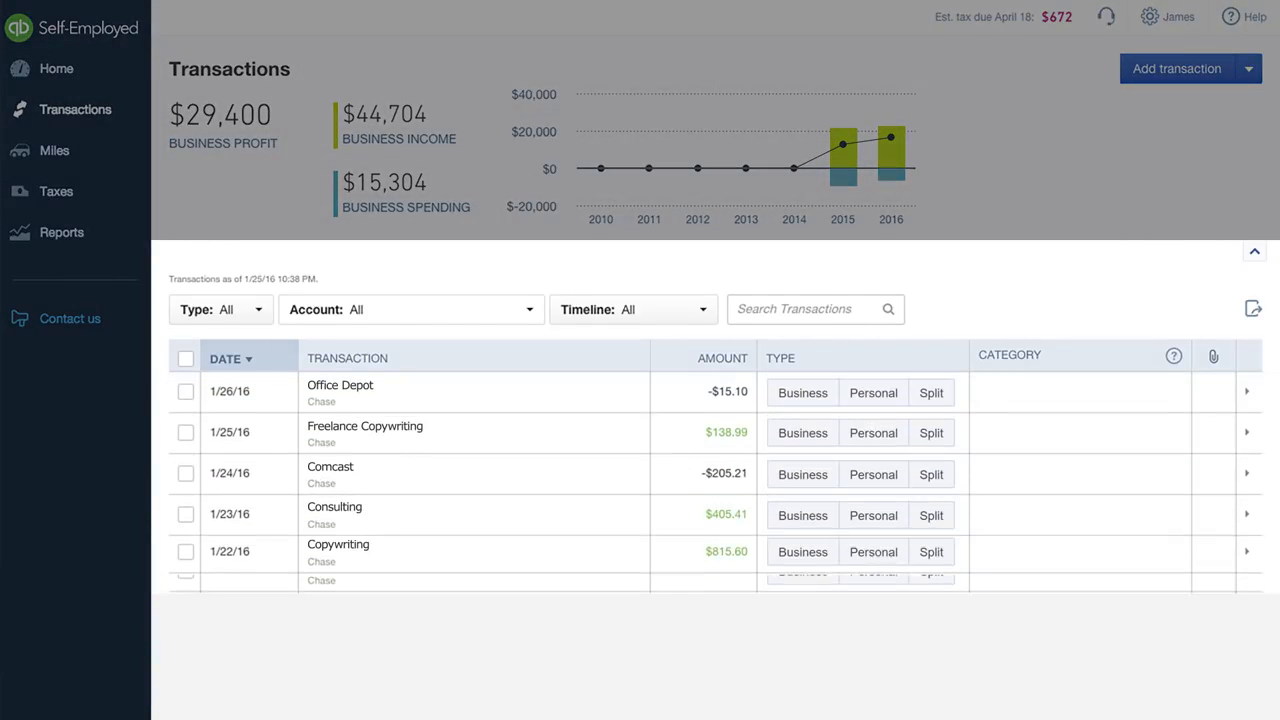
{"action": "scroll", "scroll_direction": "down", "scroll_amount": 3}
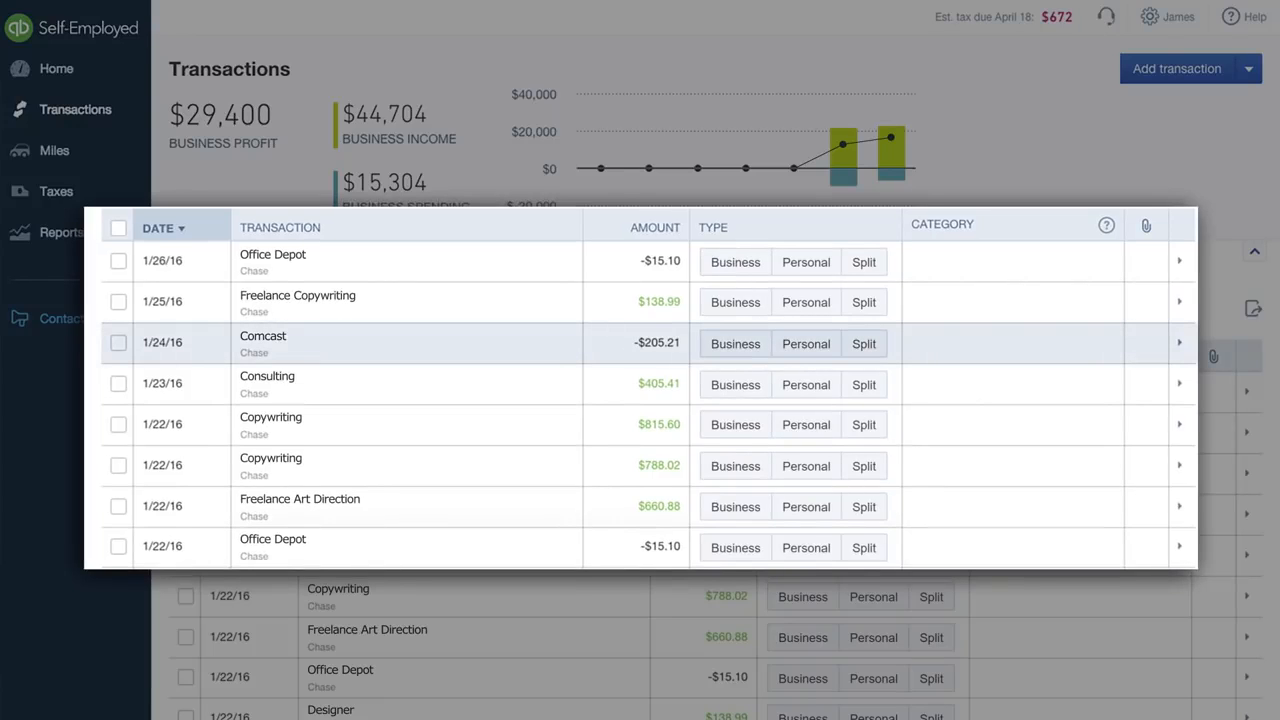
Mark the Comcast transaction as Business, categorized under Office Expenses.
{"action": "left_click", "coordinate": [736, 344]}
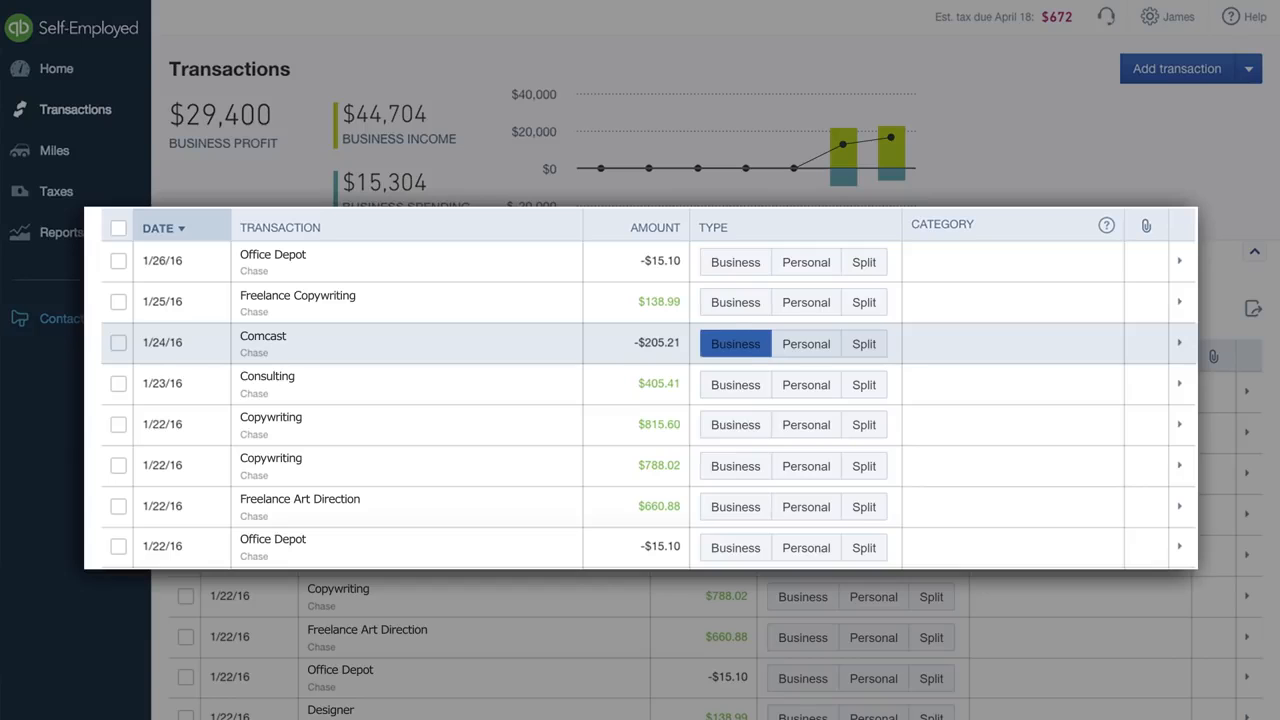
{"action": "left_click", "coordinate": [864, 344]}
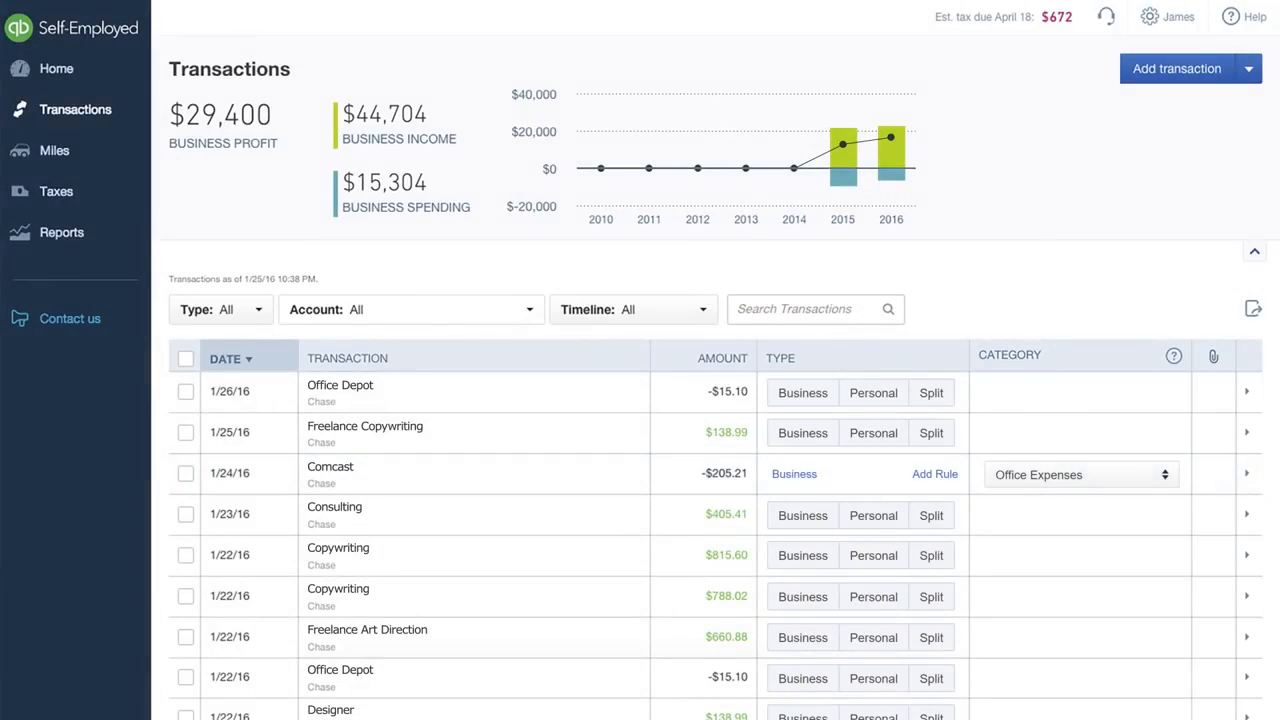
{"action": "left_click", "coordinate": [1080, 474]}
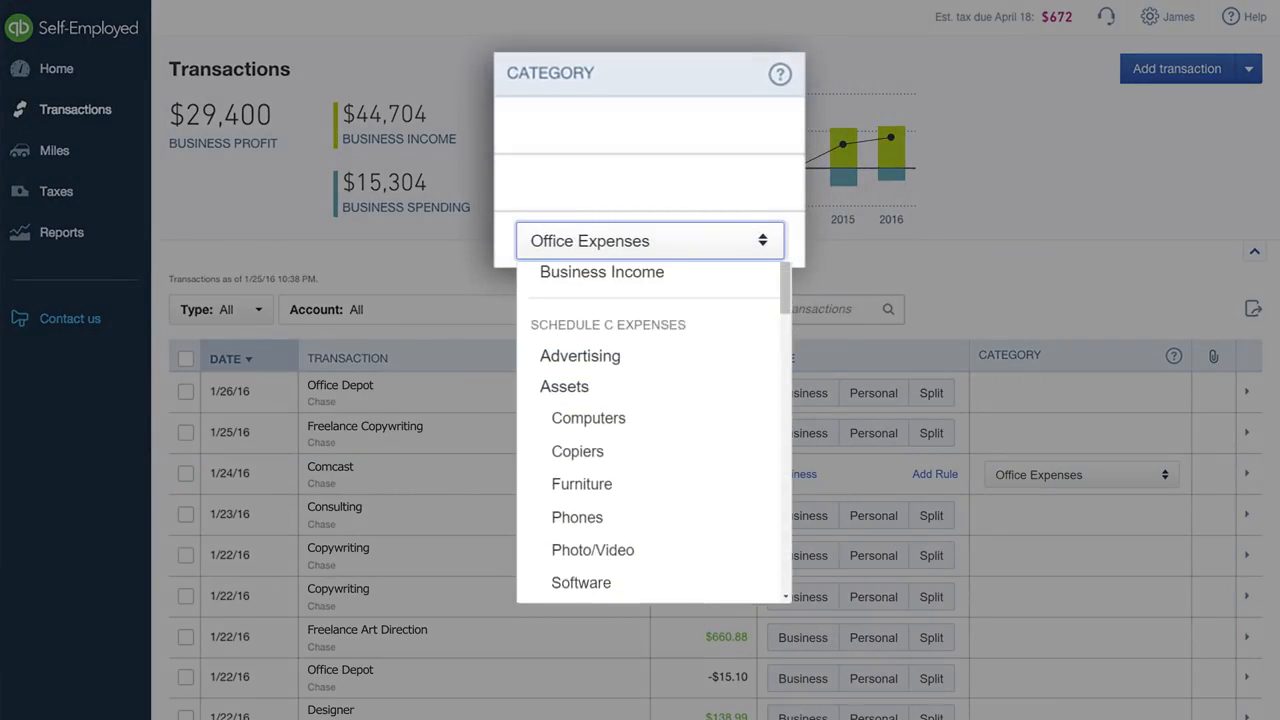
{"action": "scroll", "scroll_direction": "down", "scroll_amount": 3}
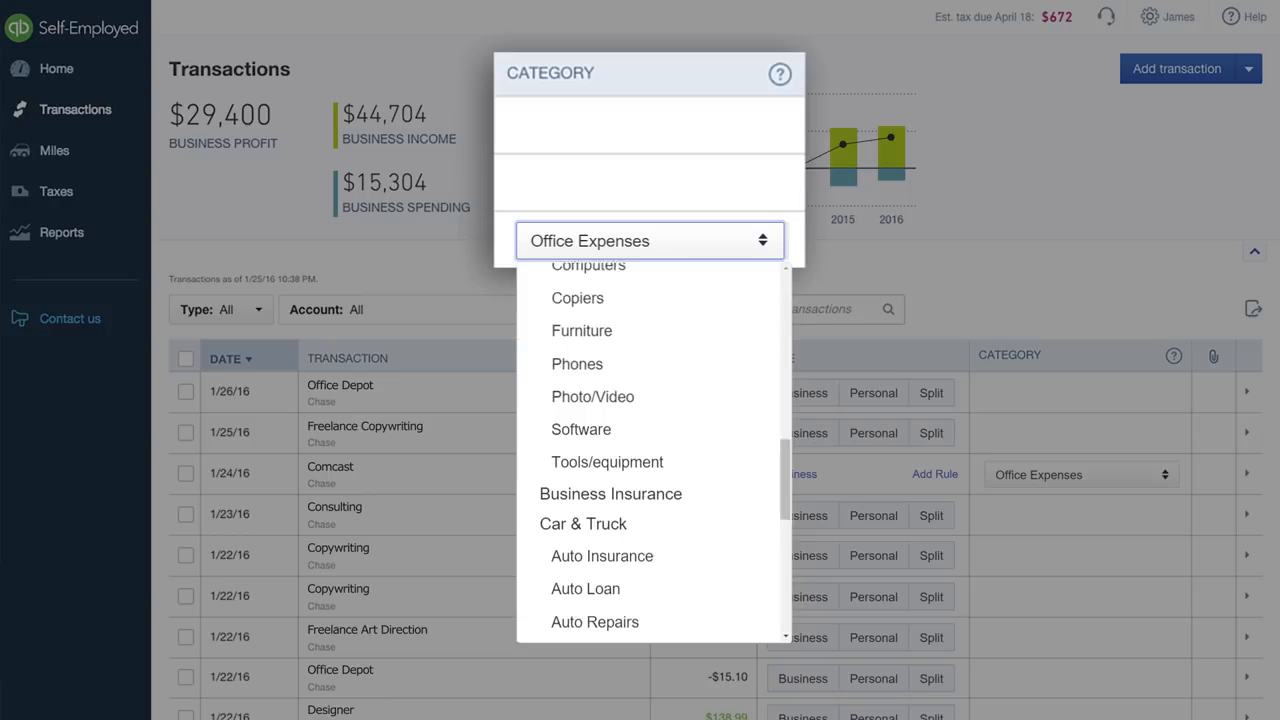
{"action": "scroll", "scroll_direction": "down", "scroll_amount": 3}
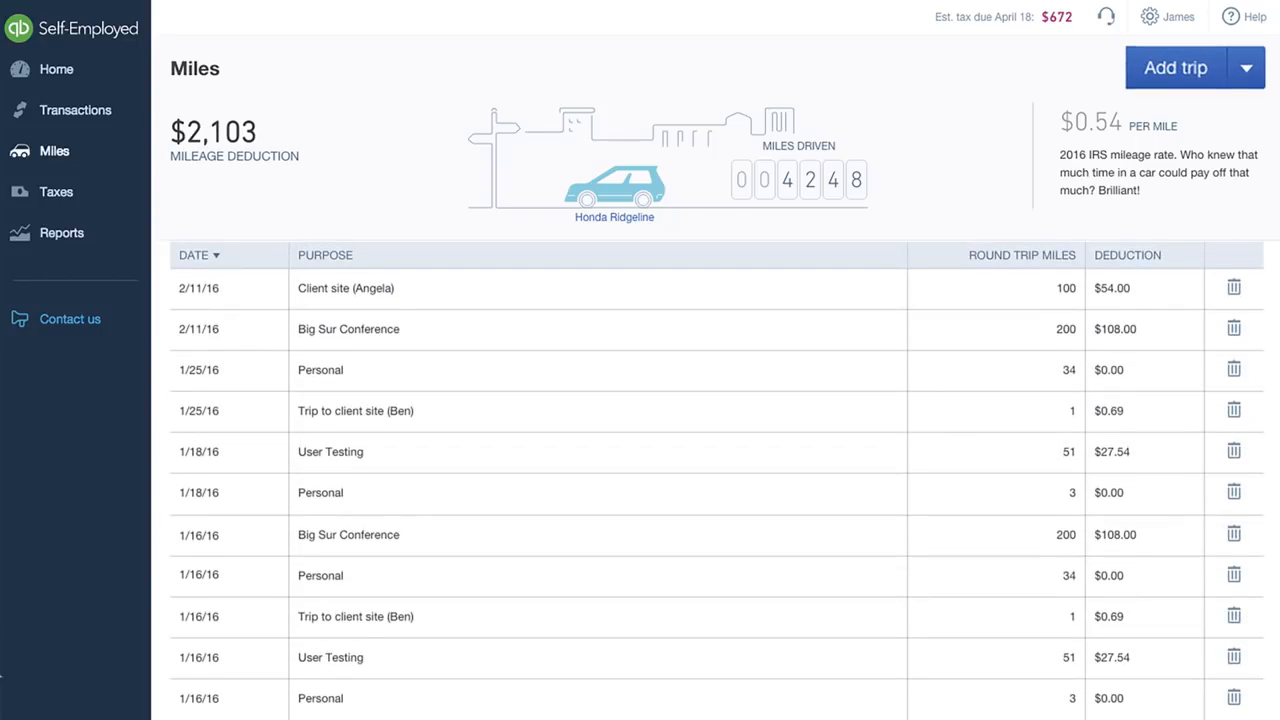
View the Miles trip log, then reach the Reports page listing tax reports.
{"action": "left_click", "coordinate": [1176, 68]}
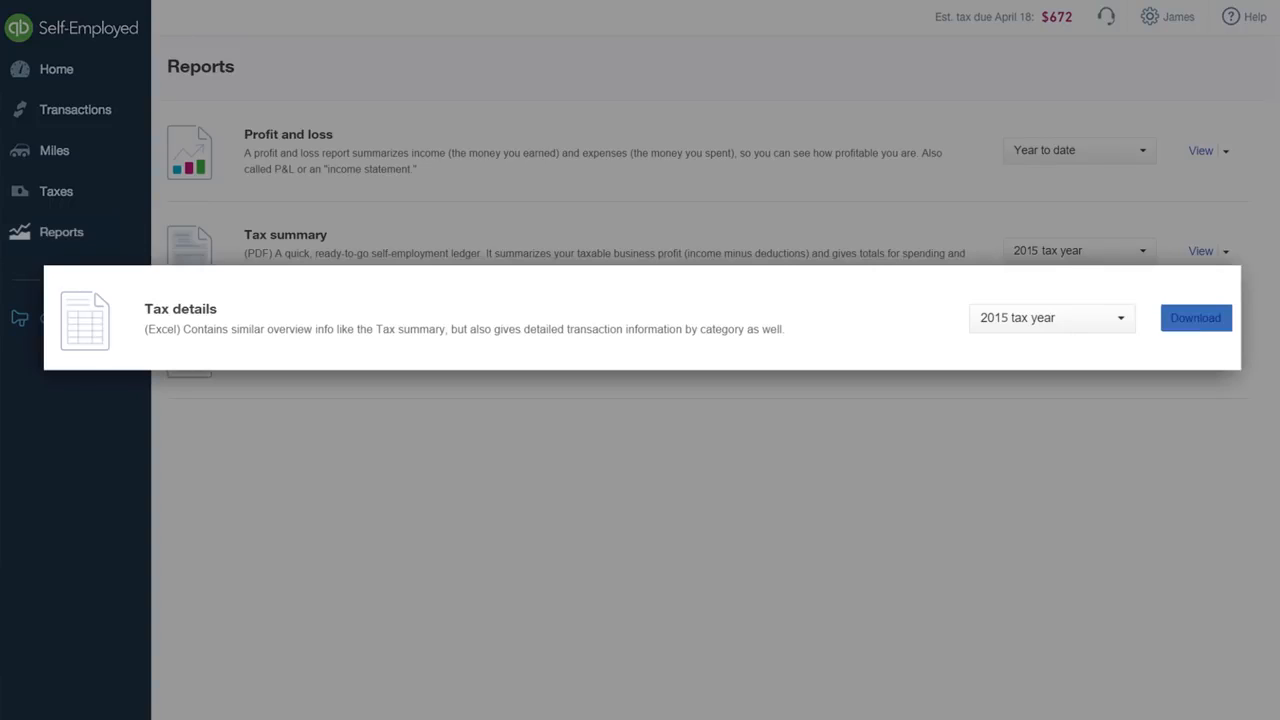
Download the 2015 Tax details report as an Excel Business Summary spreadsheet.
{"action": "left_click", "coordinate": [1196, 318]}
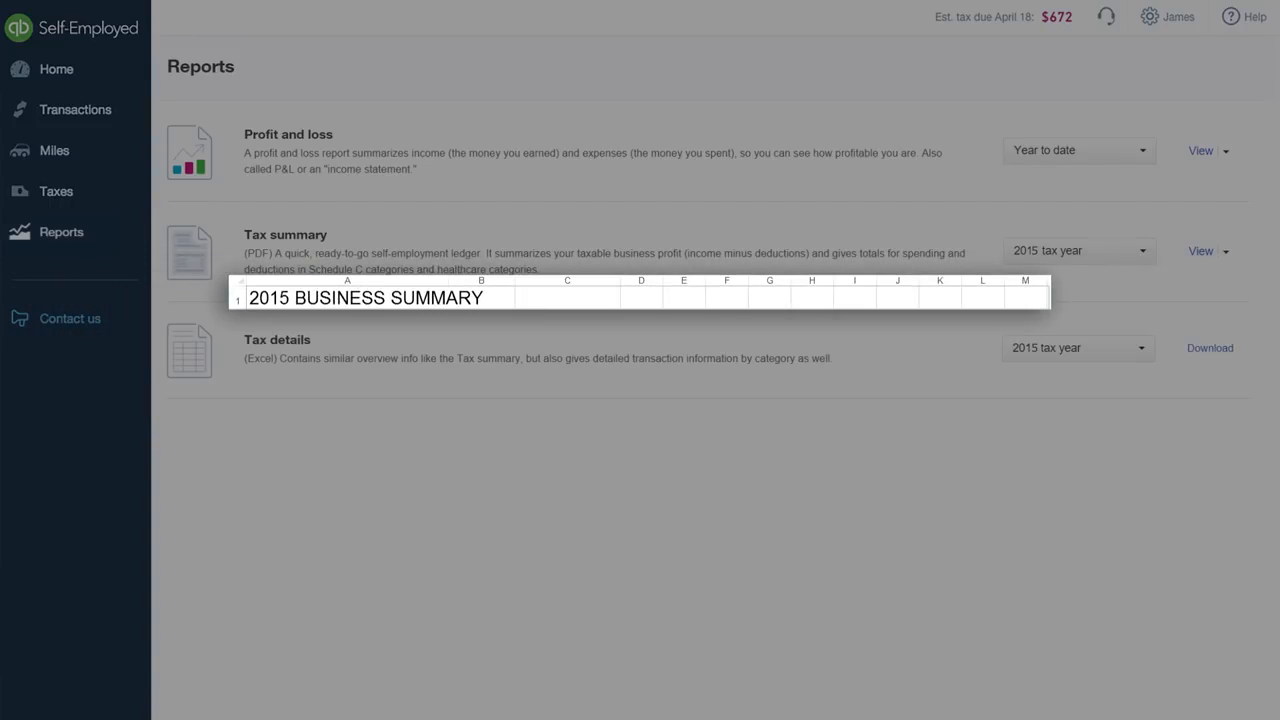